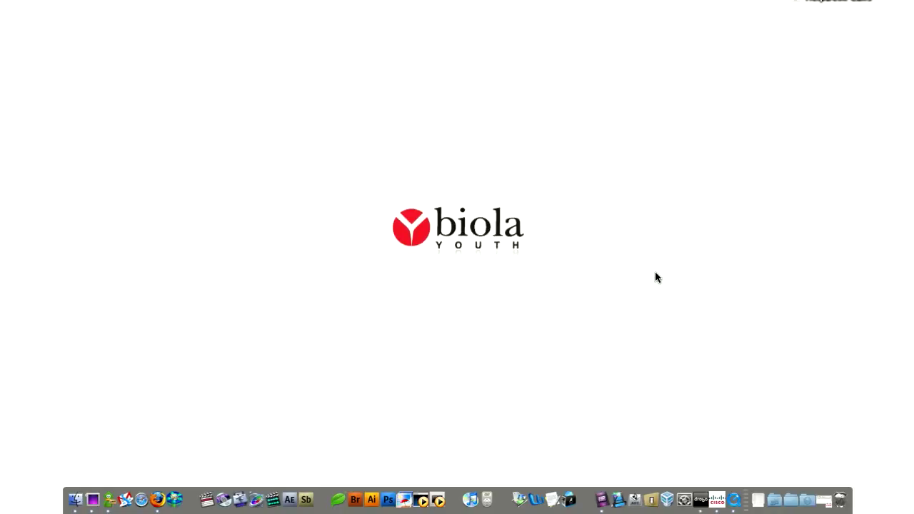
pyautogui.moveTo(666, 304)
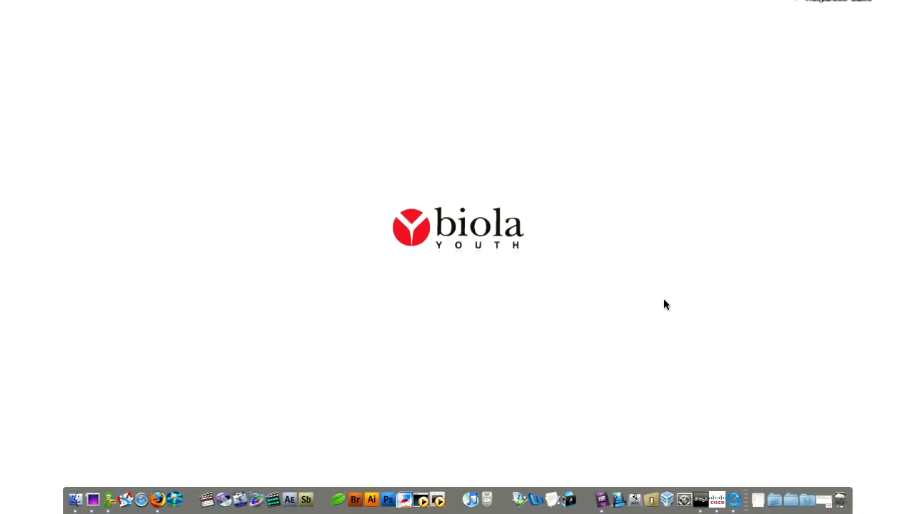
pyautogui.moveTo(279, 266)
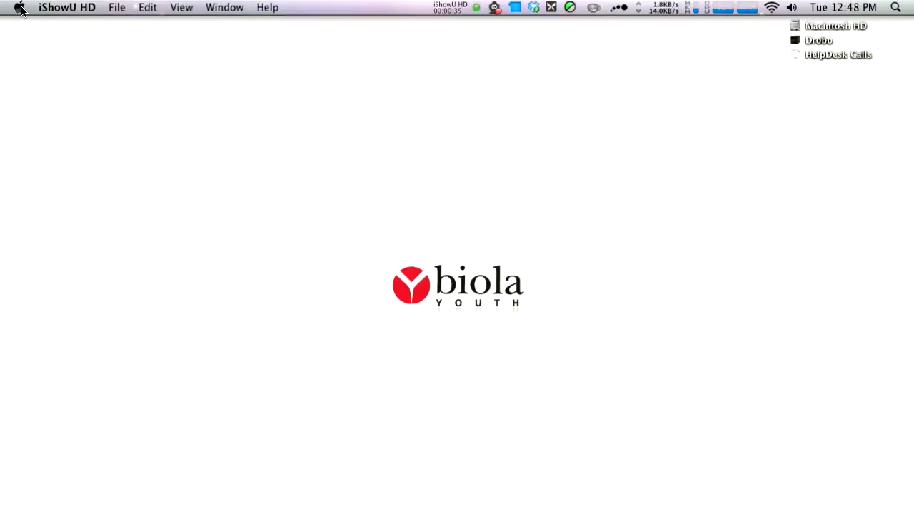
# - Set the Mac's Sound output device to Headphones in System Preferences
pyautogui.click(20, 7)
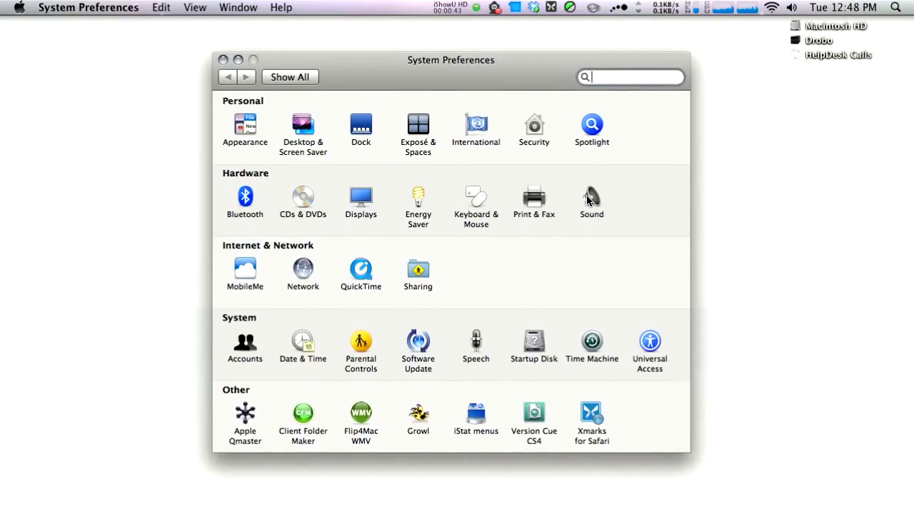
pyautogui.click(591, 198)
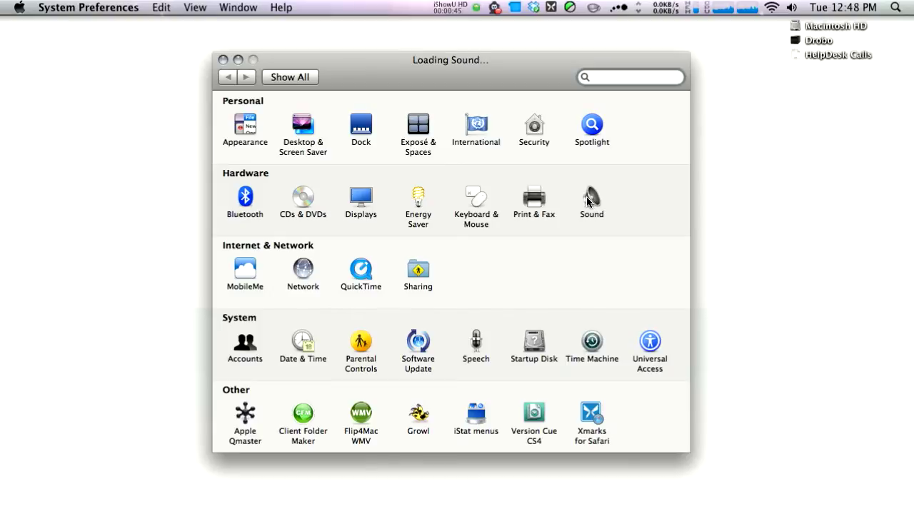
pyautogui.click(591, 200)
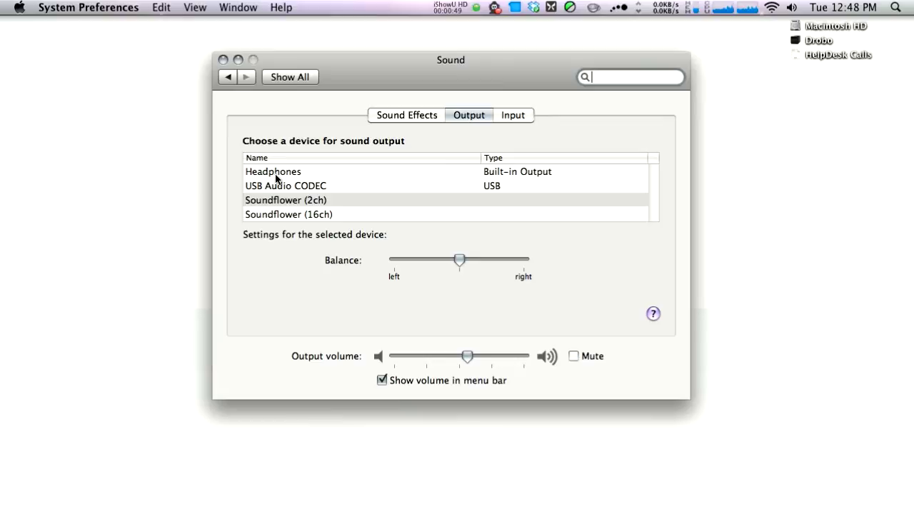
pyautogui.click(513, 115)
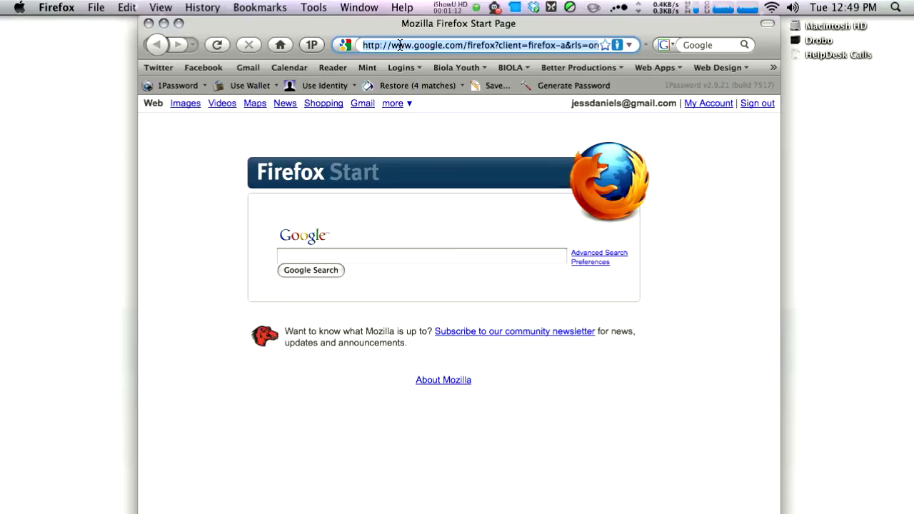
# - Load the Testing room at breeze.biola.edu/test from the Firefox address bar
pyautogui.write('breeze.biol')
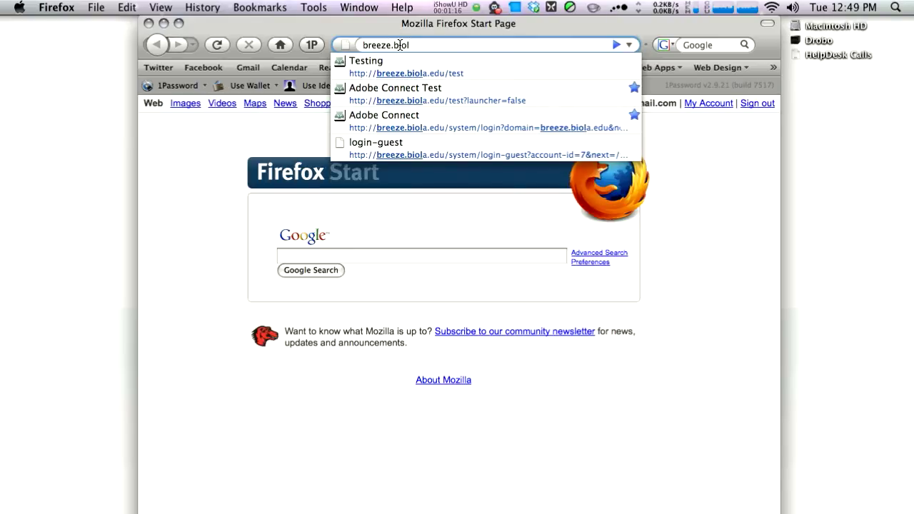
pyautogui.write('a.edu/')
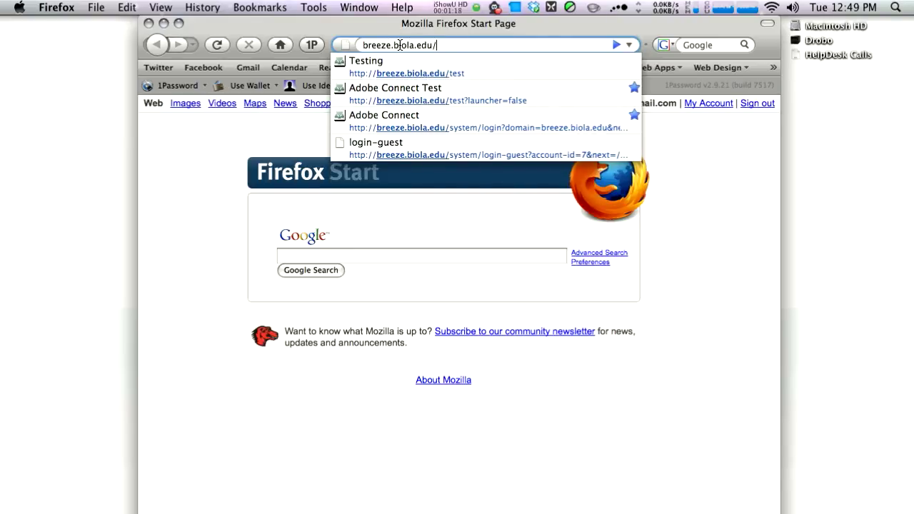
pyautogui.click(367, 66)
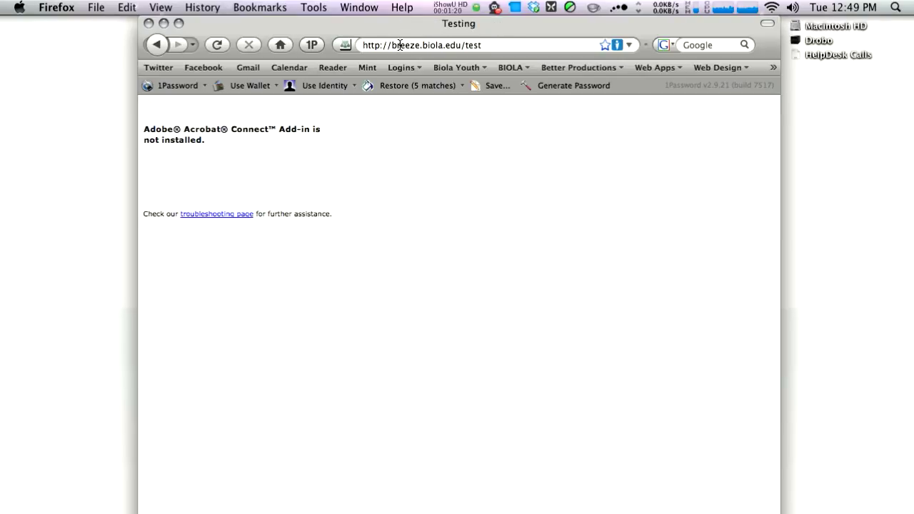
pyautogui.press('Return')
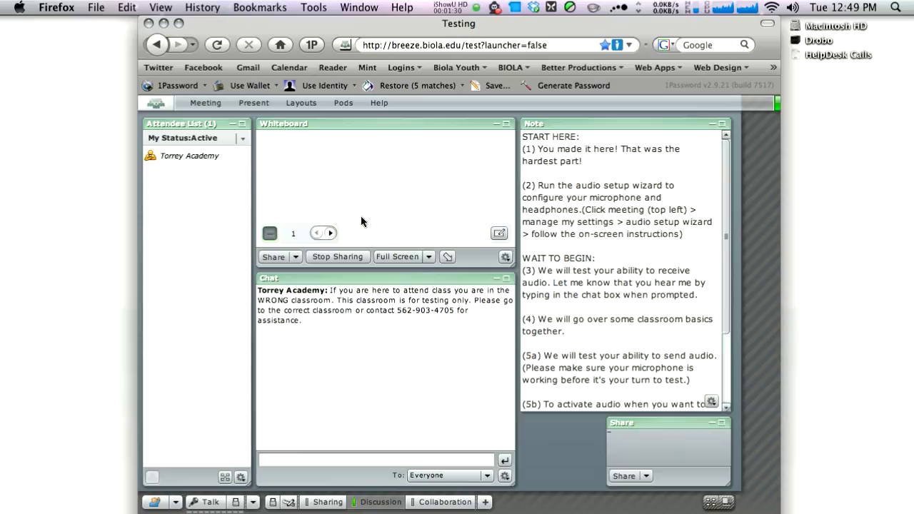
pyautogui.click(205, 102)
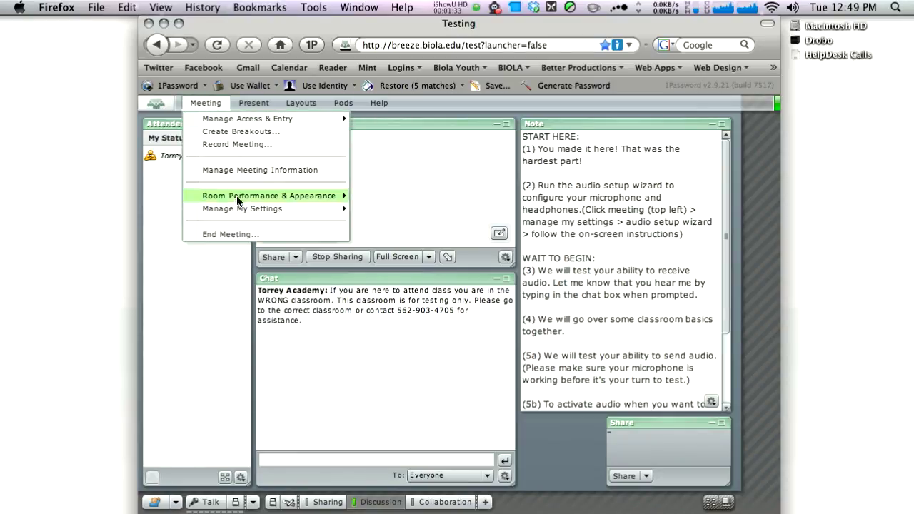
pyautogui.moveTo(242, 209)
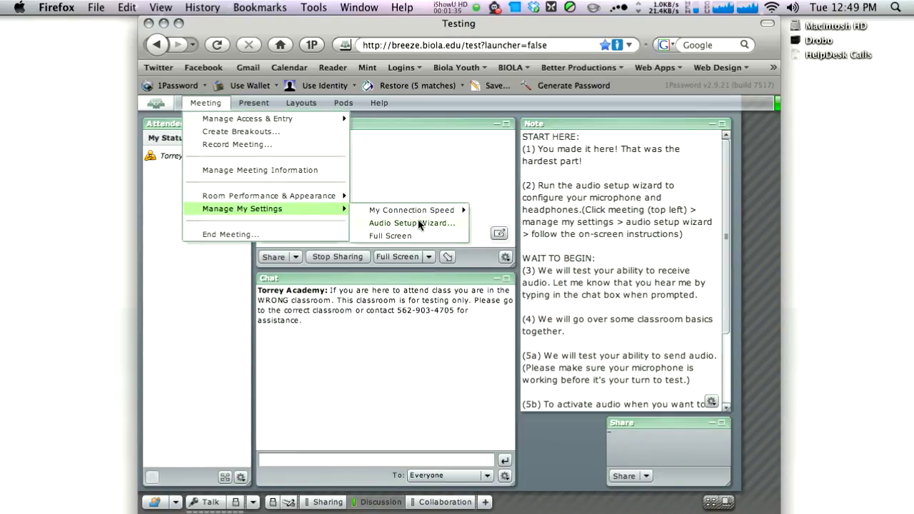
pyautogui.click(411, 223)
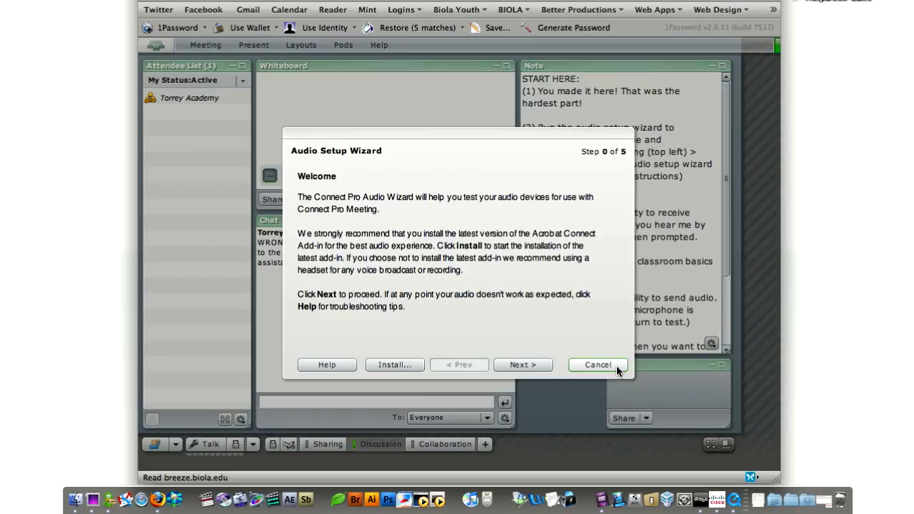
pyautogui.click(598, 364)
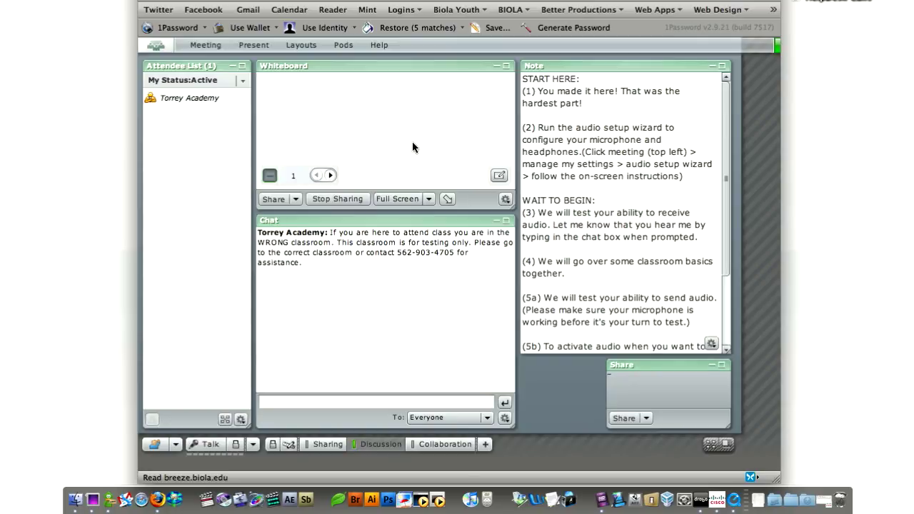